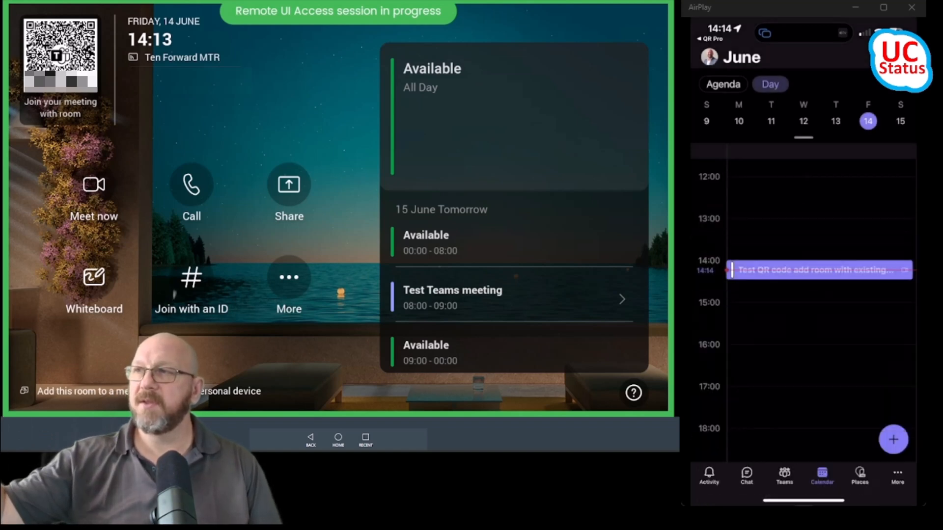
Step: Add Ten Forward MTR to the 'Test QR code' meeting from the phone and accept the room's invite
{"action": "left_click", "coordinate": [819, 269]}
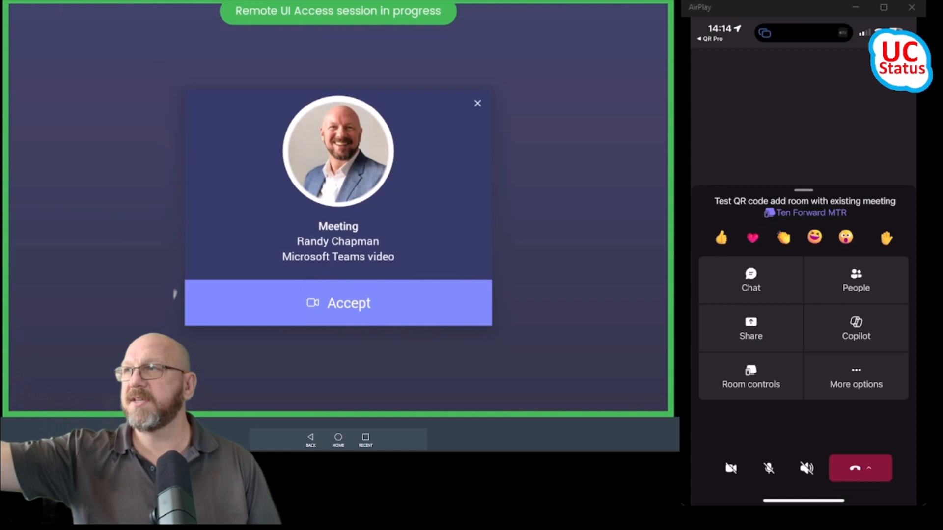
{"action": "left_click", "coordinate": [338, 303]}
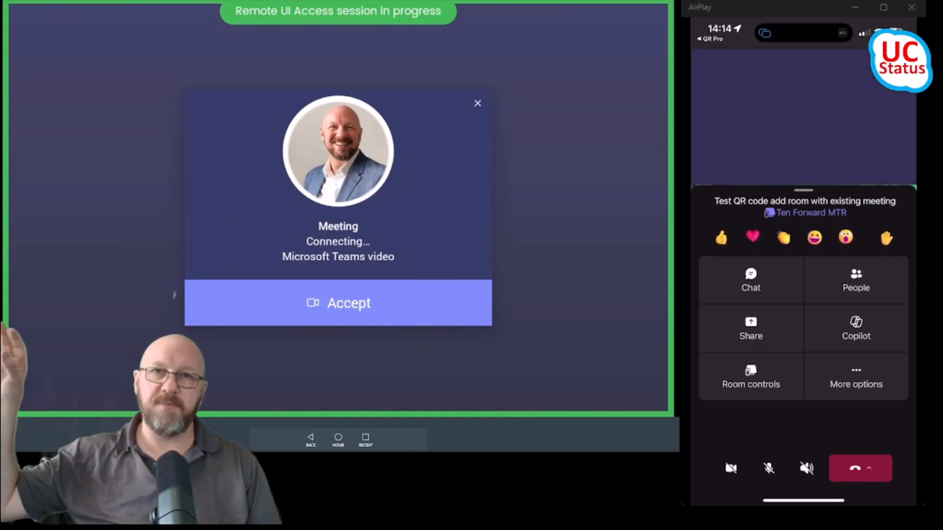
{"action": "left_click", "coordinate": [338, 303]}
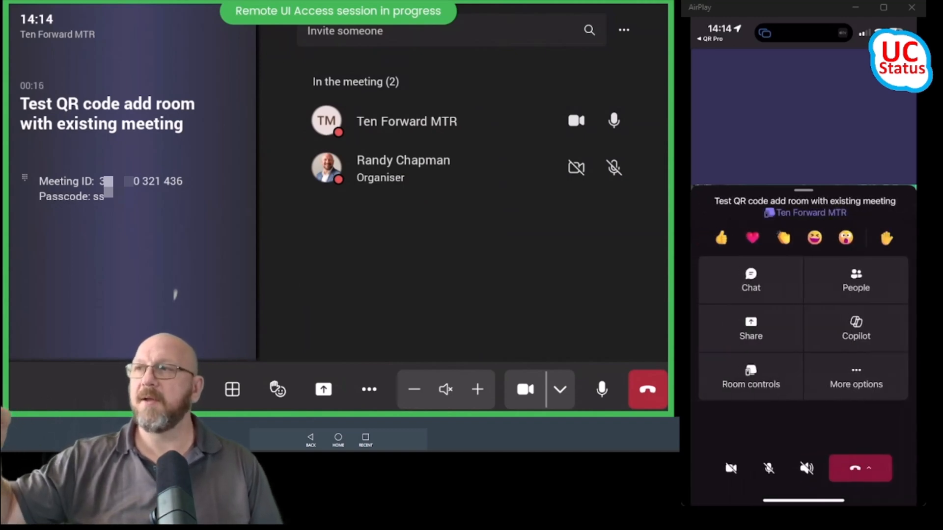
{"action": "left_click", "coordinate": [855, 280]}
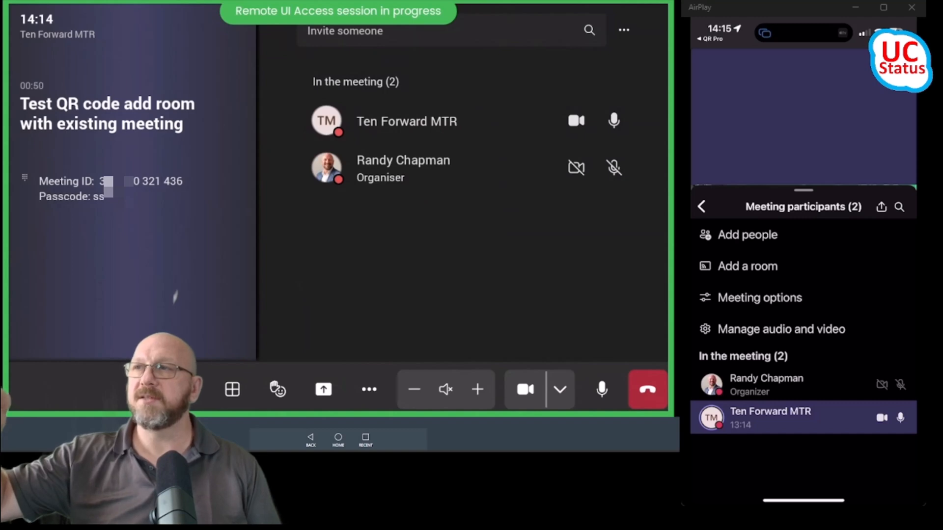
{"action": "left_click", "coordinate": [701, 206]}
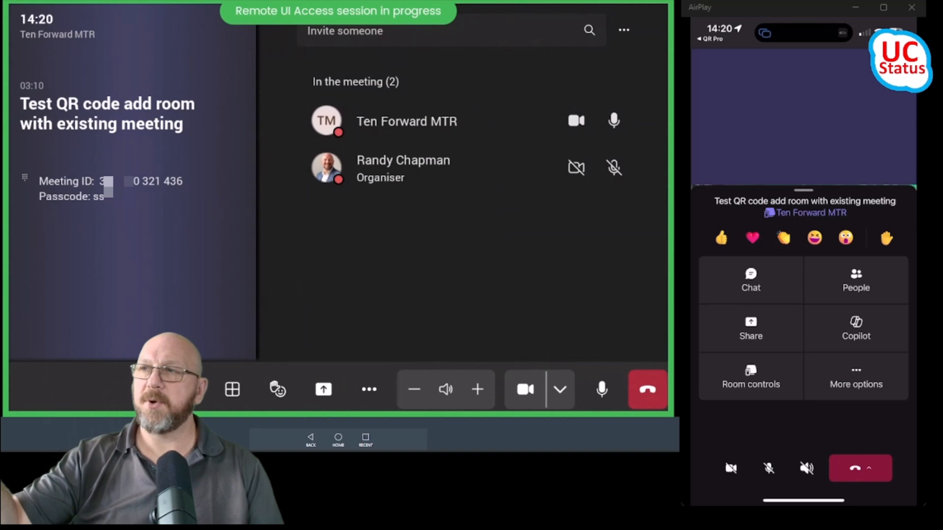
{"action": "left_click", "coordinate": [750, 328]}
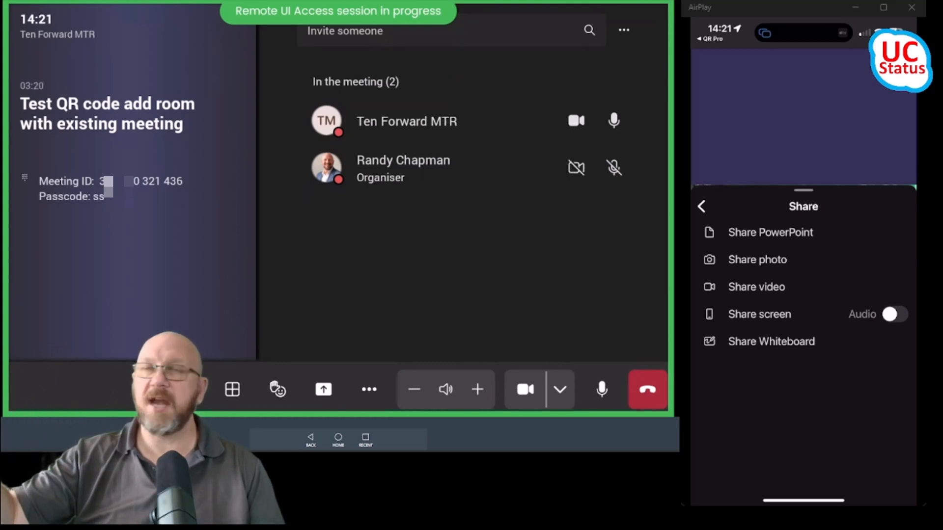
{"action": "left_click", "coordinate": [701, 206]}
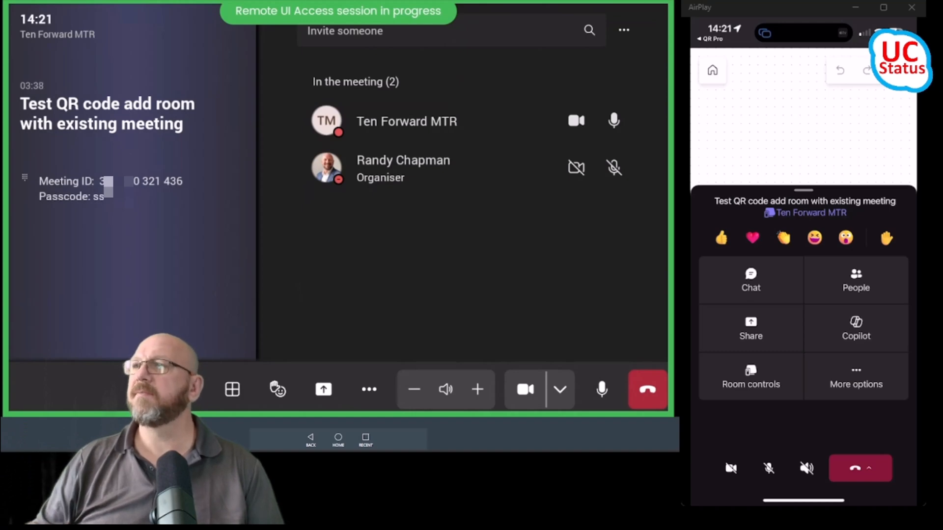
{"action": "left_click", "coordinate": [750, 328]}
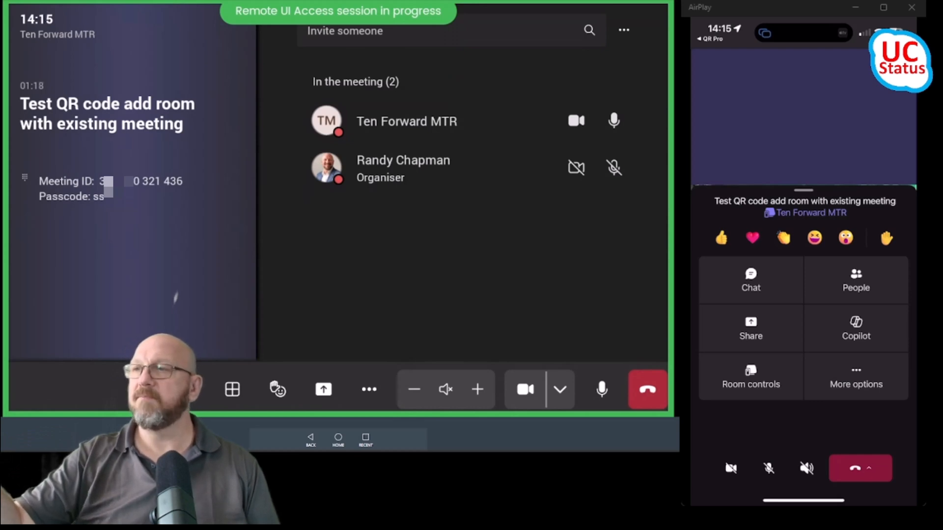
Step: Reach the Room remote panel for Ten Forward MTR via the meeting's More options
{"action": "left_click", "coordinate": [855, 376]}
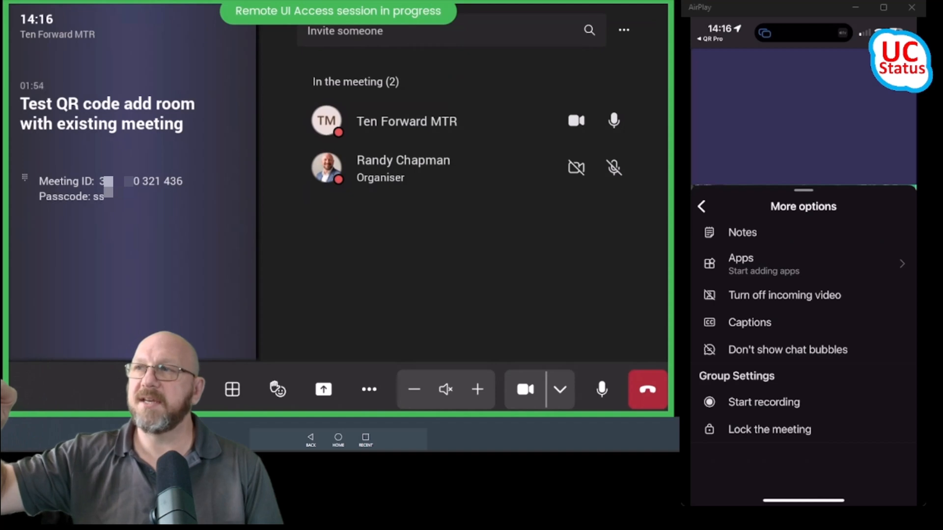
{"action": "left_click", "coordinate": [701, 206]}
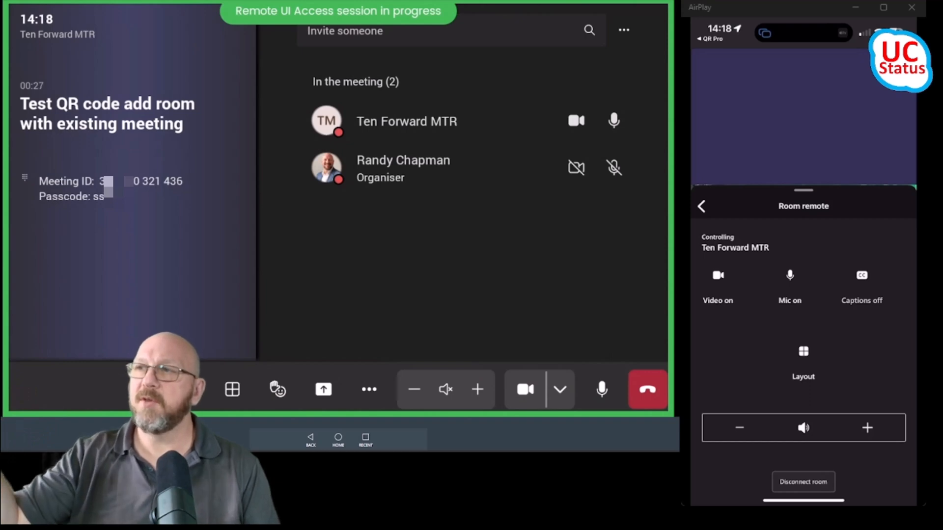
Step: Toggle the room's video and mic off then on, and bring up the hang-up choices
{"action": "left_click", "coordinate": [790, 275]}
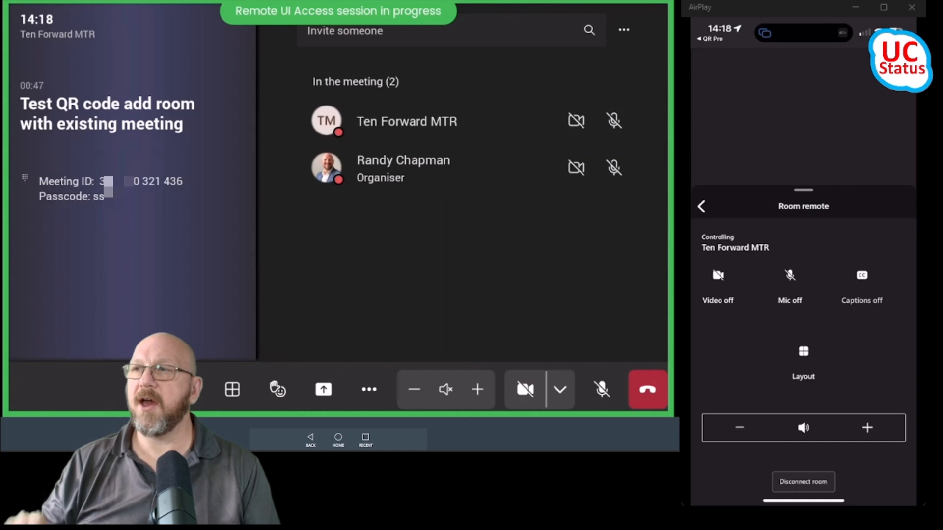
{"action": "left_click", "coordinate": [717, 275]}
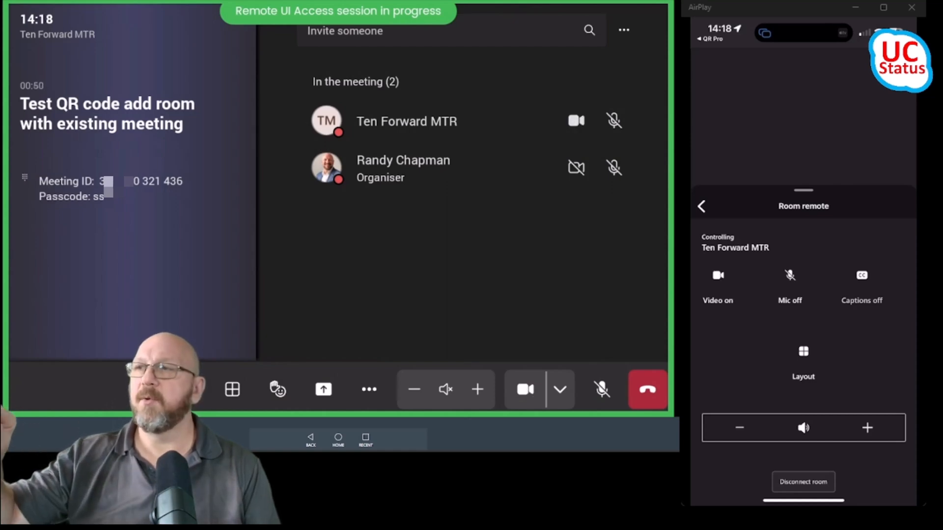
{"action": "left_click", "coordinate": [789, 283]}
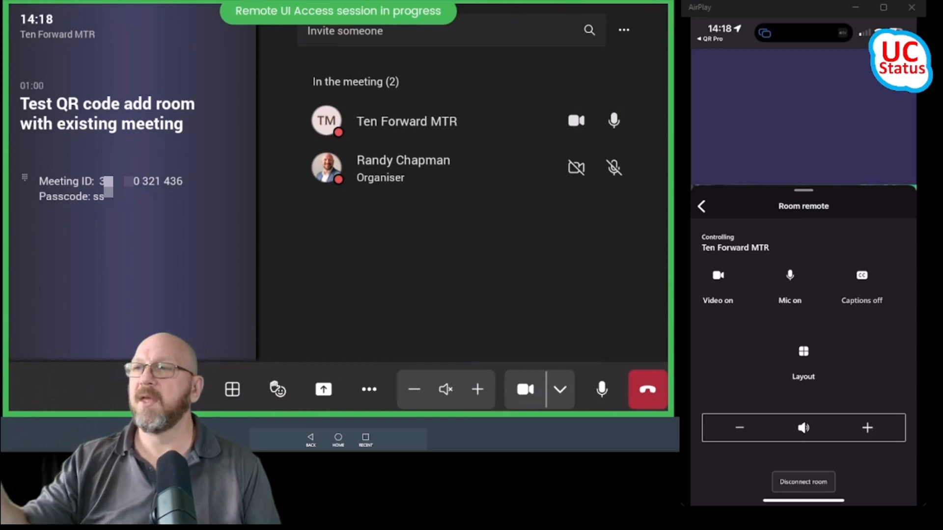
{"action": "left_click", "coordinate": [802, 360]}
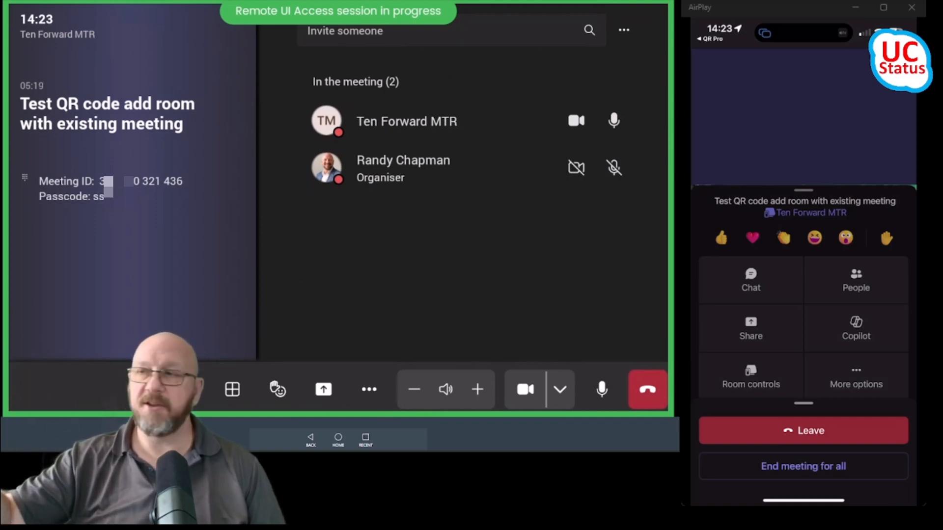
Step: End the meeting for all and dismiss the room's call-quality prompt to return home
{"action": "left_click", "coordinate": [802, 465]}
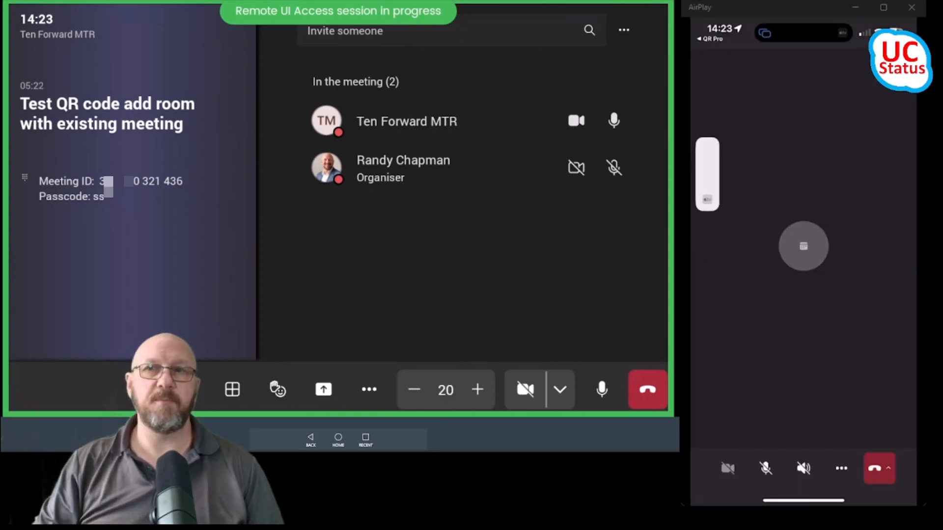
{"action": "left_click", "coordinate": [647, 390]}
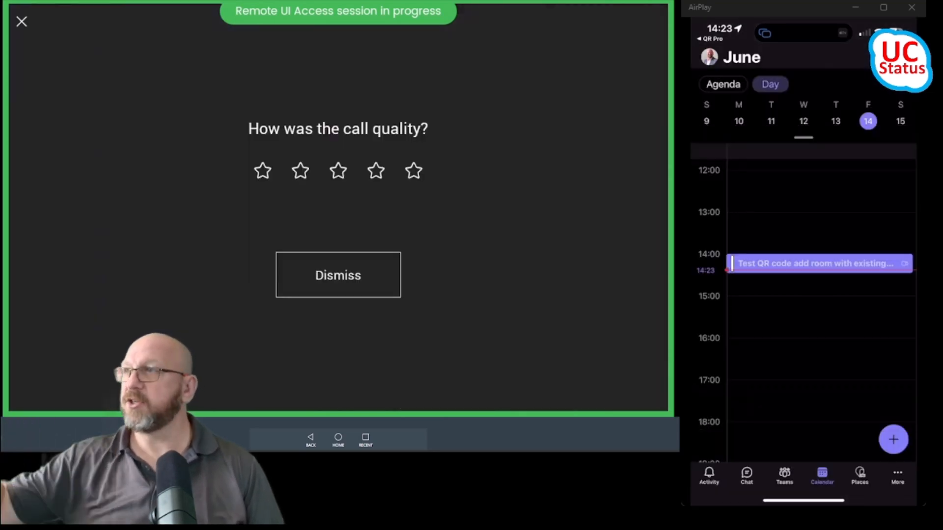
{"action": "left_click", "coordinate": [413, 171]}
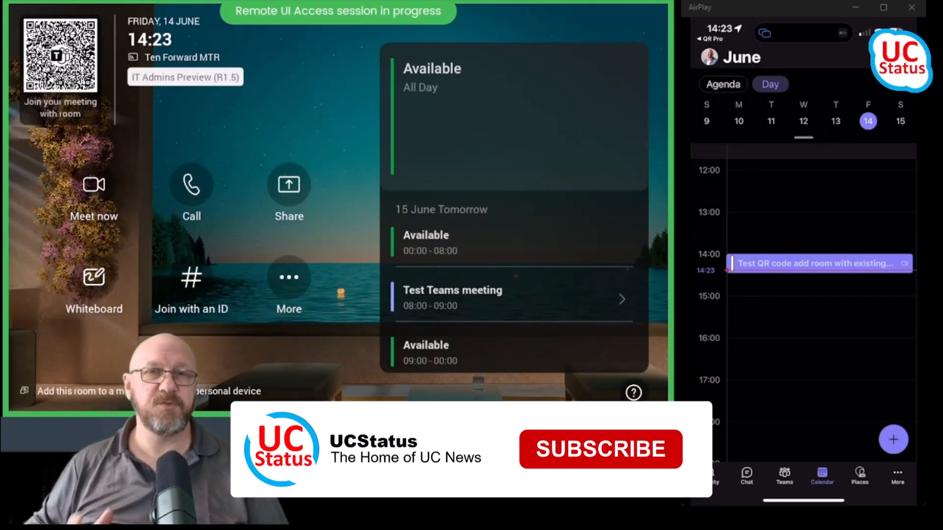
{"action": "left_click", "coordinate": [599, 448]}
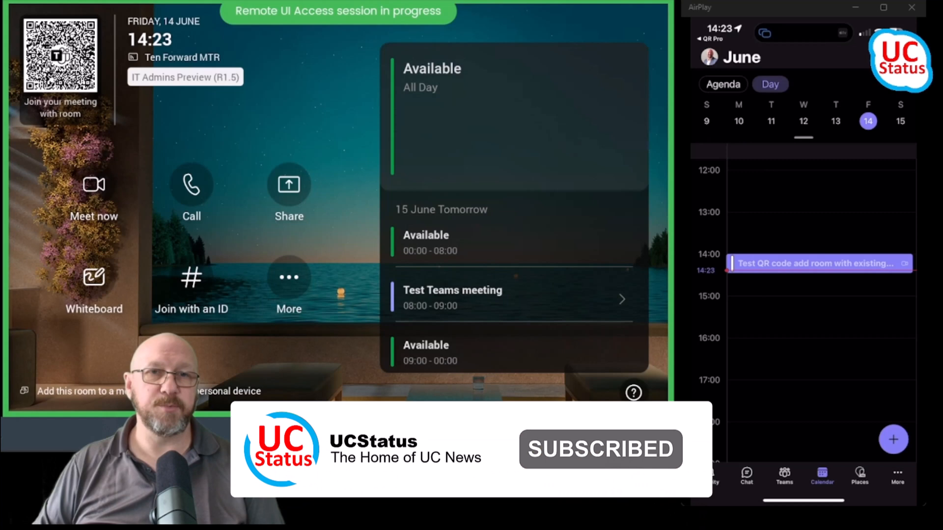